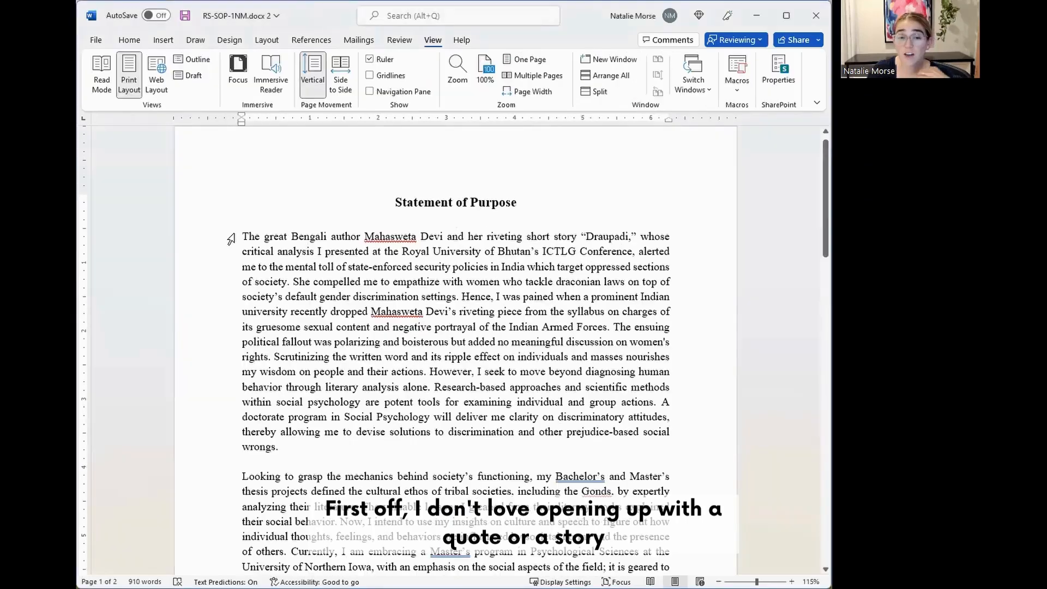
Comment on the opening sentence asking for a stronger opening and why this author is so important.
{"action": "left_click", "coordinate": [456, 220]}
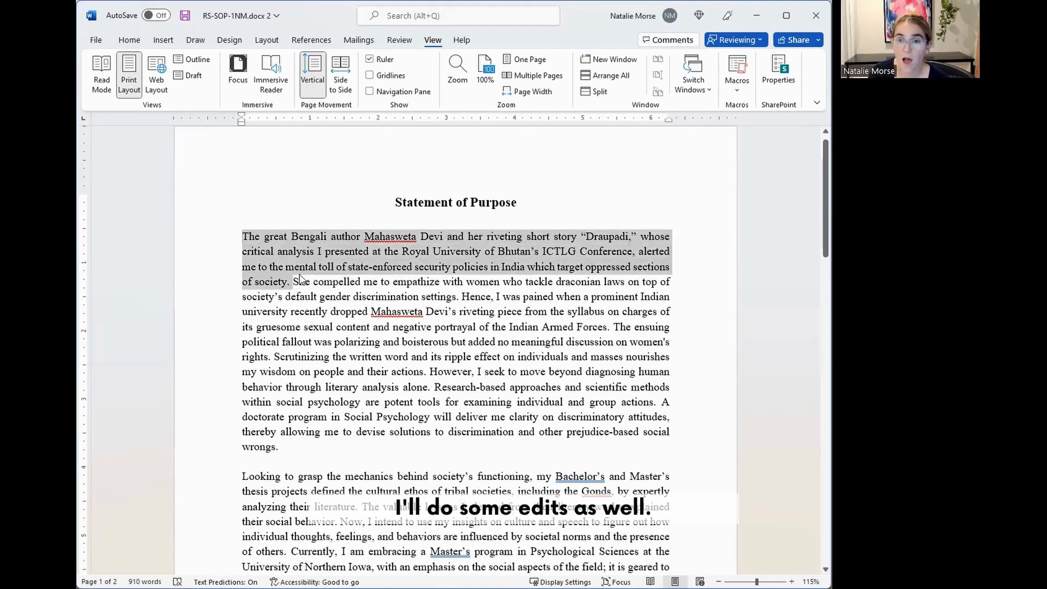
{"action": "left_click", "coordinate": [398, 39]}
{"action": "type", "text": "Can we have a stronger opening here? Why is this"}
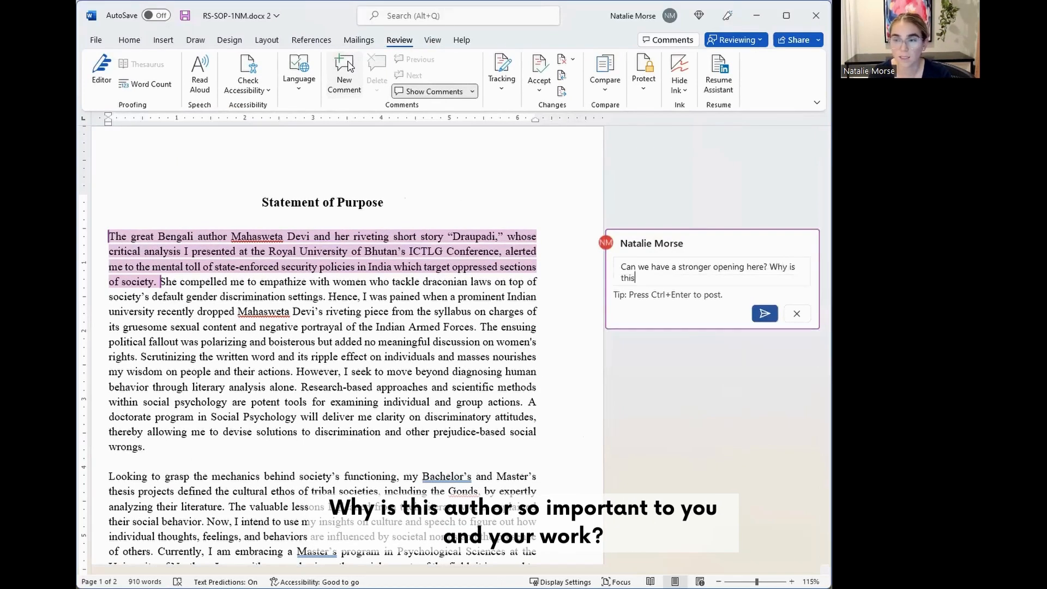
{"action": "type", "text": "author so important to you and your work?"}
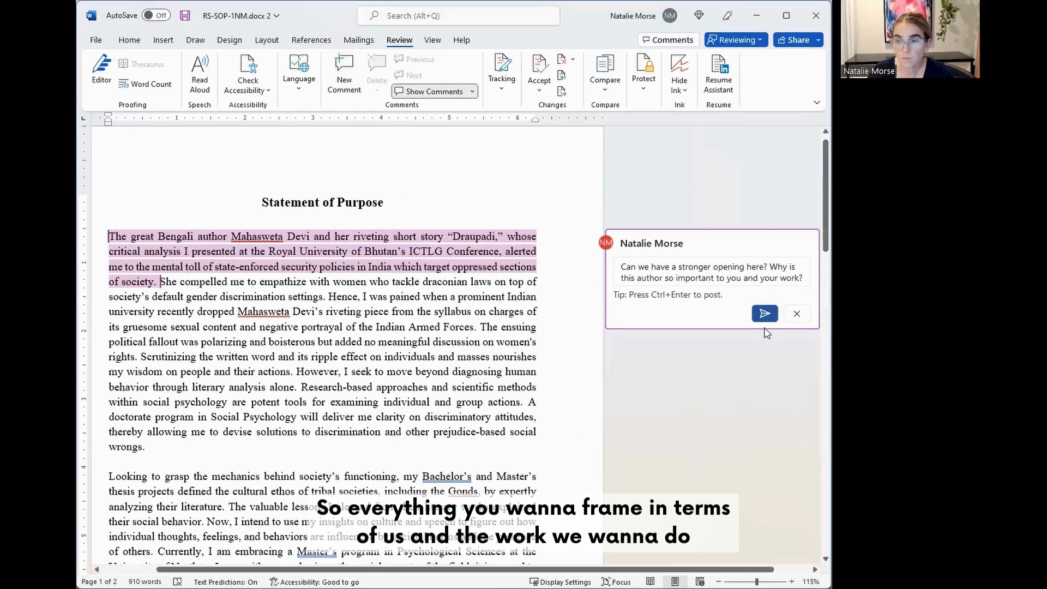
{"action": "left_click", "coordinate": [764, 314]}
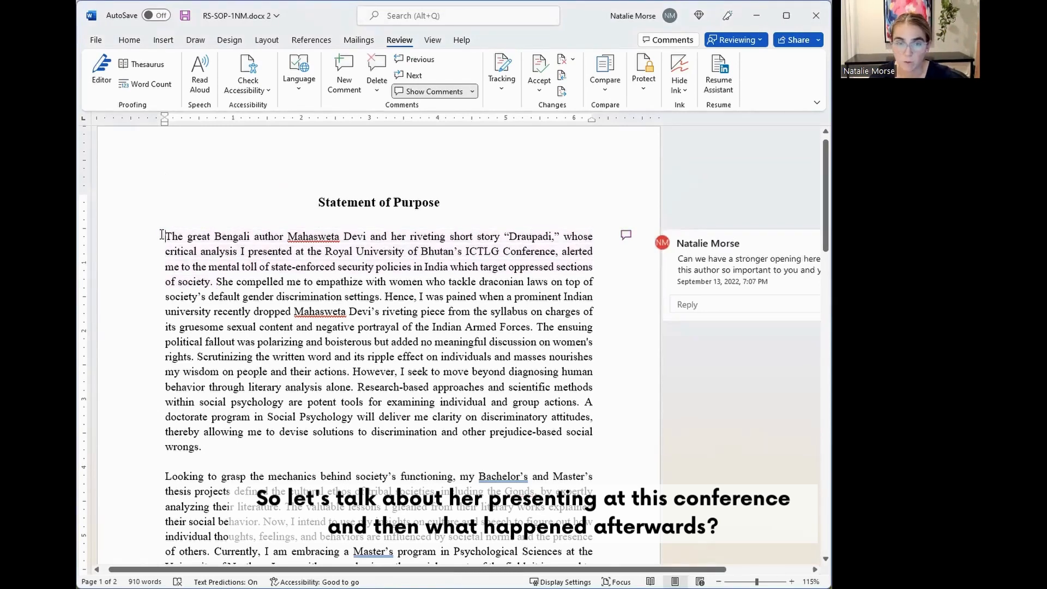
Insert 'In 20xx, I presented a critical analysis at the Royal University of Bhutan's ICTLG Conference' as the opening.
{"action": "left_click_drag", "start_coordinate": [164, 236], "coordinate": [214, 281]}
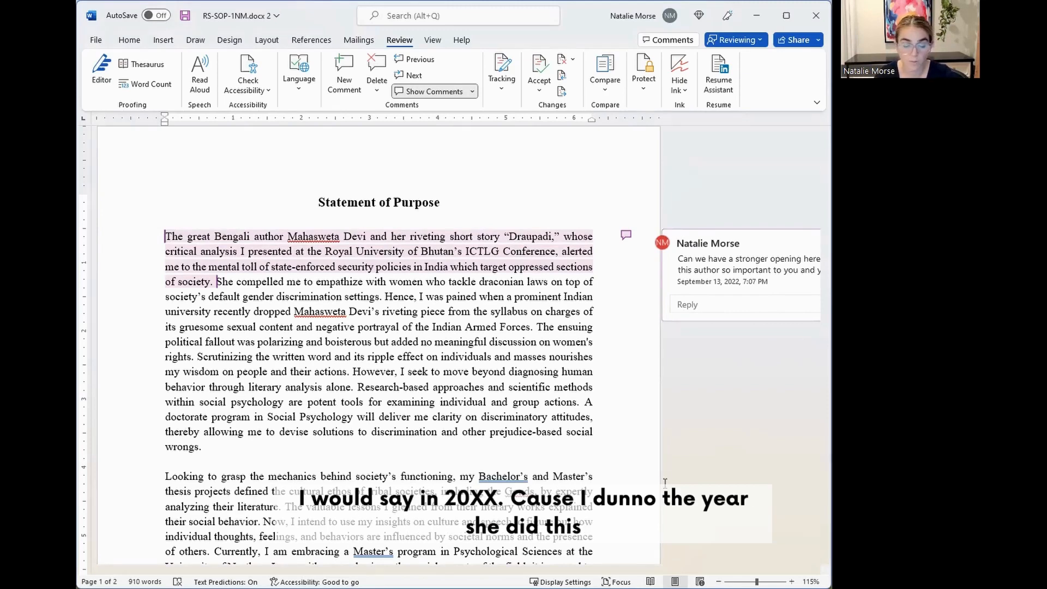
{"action": "type", "text": "In 20x"}
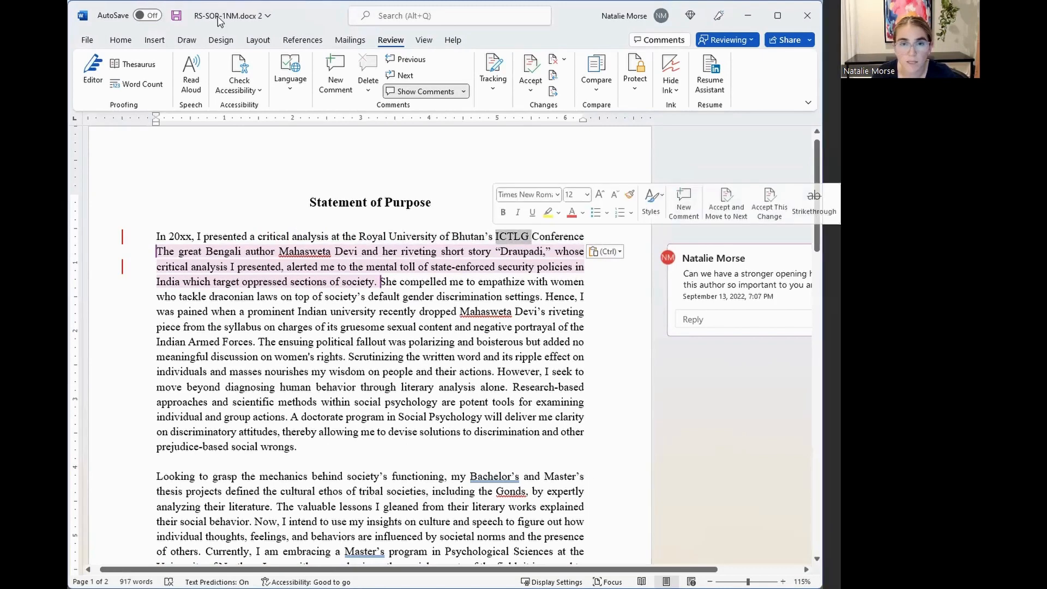
Post a 'Spell out' comment on the ICTLG acronym.
{"action": "type", "text": "spel"}
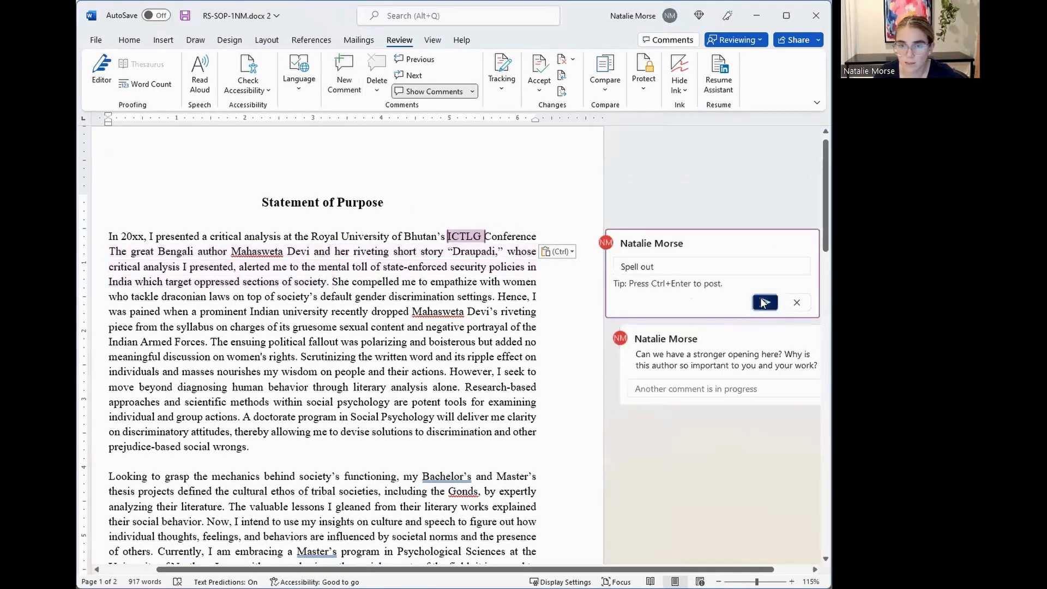
{"action": "left_click", "coordinate": [764, 302]}
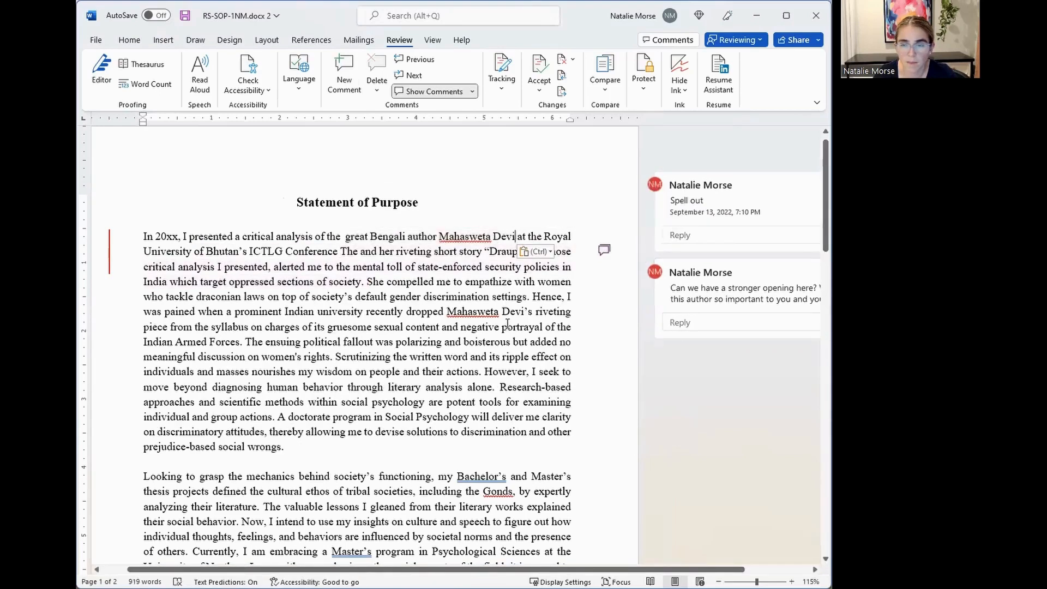
Move the story title Draupadi into the first sentence and begin 'Shortly after, in 20XX I learned'.
{"action": "left_click_drag", "start_coordinate": [340, 251], "coordinate": [366, 281]}
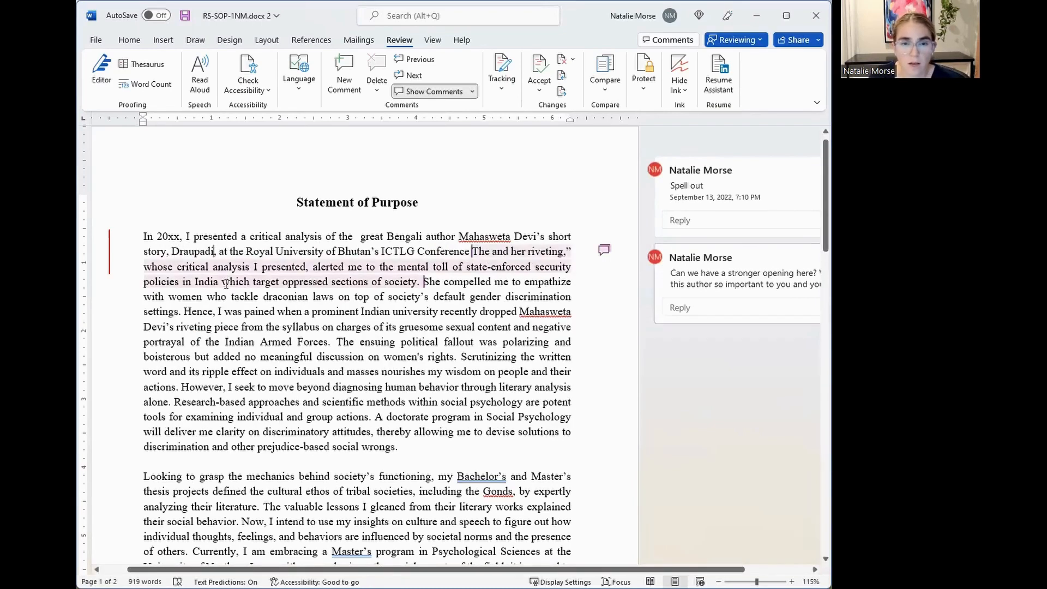
{"action": "left_click", "coordinate": [469, 251]}
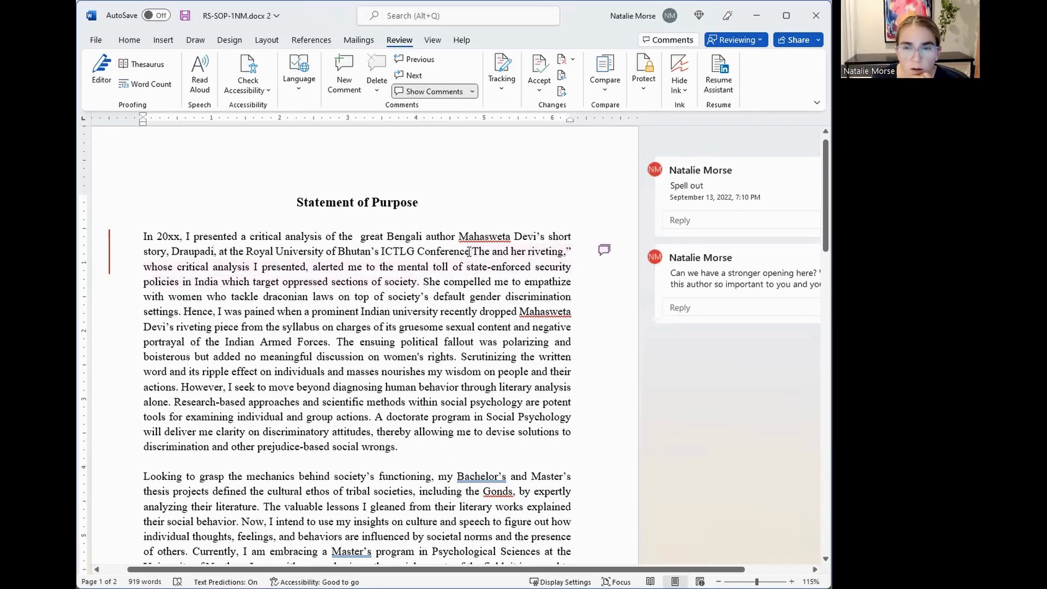
{"action": "left_click_drag", "start_coordinate": [473, 251], "coordinate": [425, 281]}
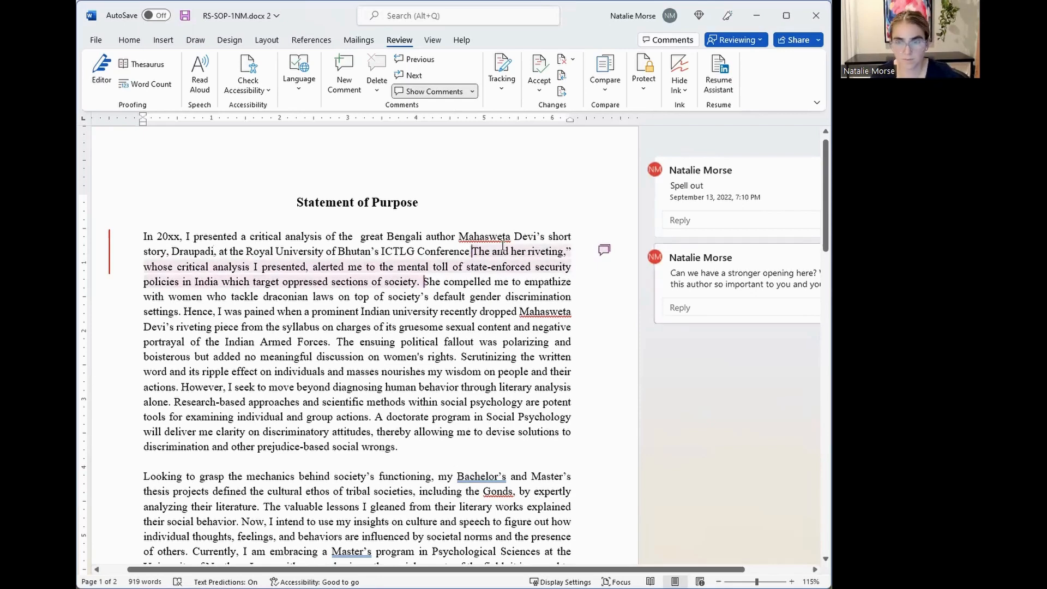
{"action": "type", "text": "Shortly"}
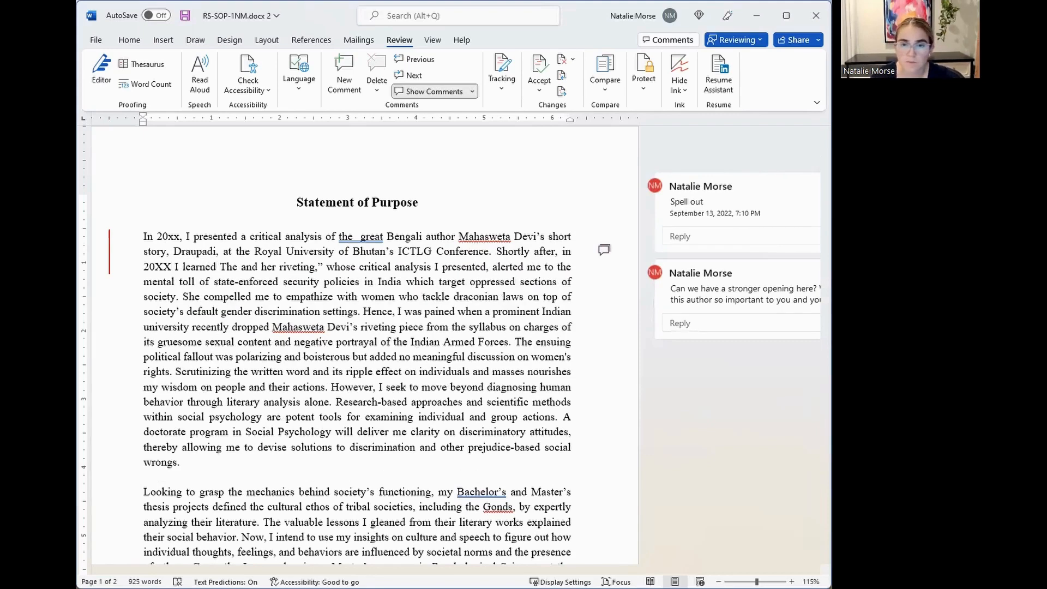
Remove the old opening, move the syllabus sentence after 'I learned', and delete '20XX' and 'Mahasweta'.
{"action": "left_click_drag", "start_coordinate": [223, 267], "coordinate": [179, 297]}
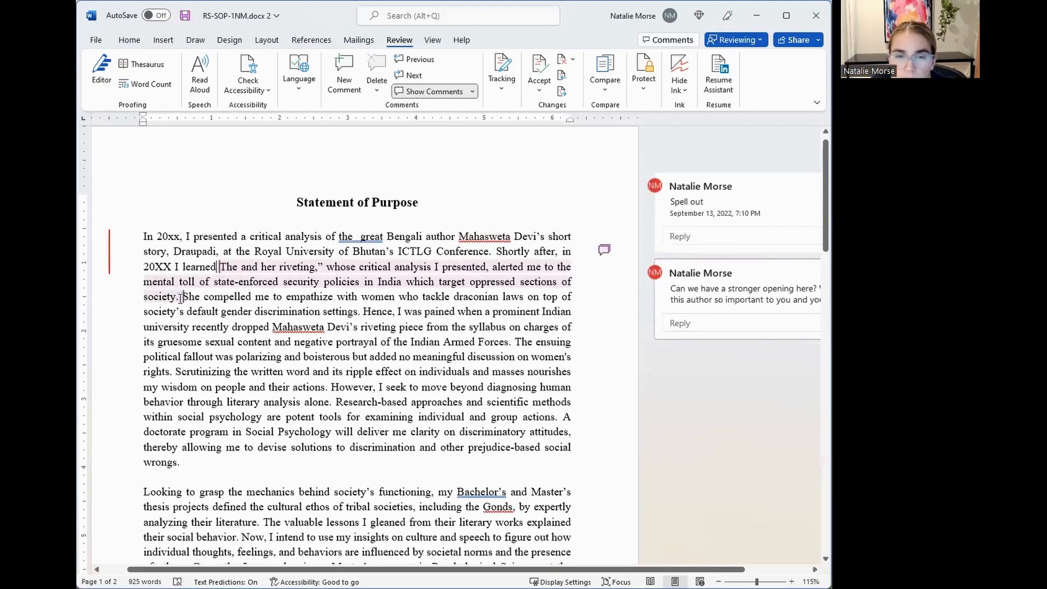
{"action": "left_click_drag", "start_coordinate": [221, 267], "coordinate": [179, 297]}
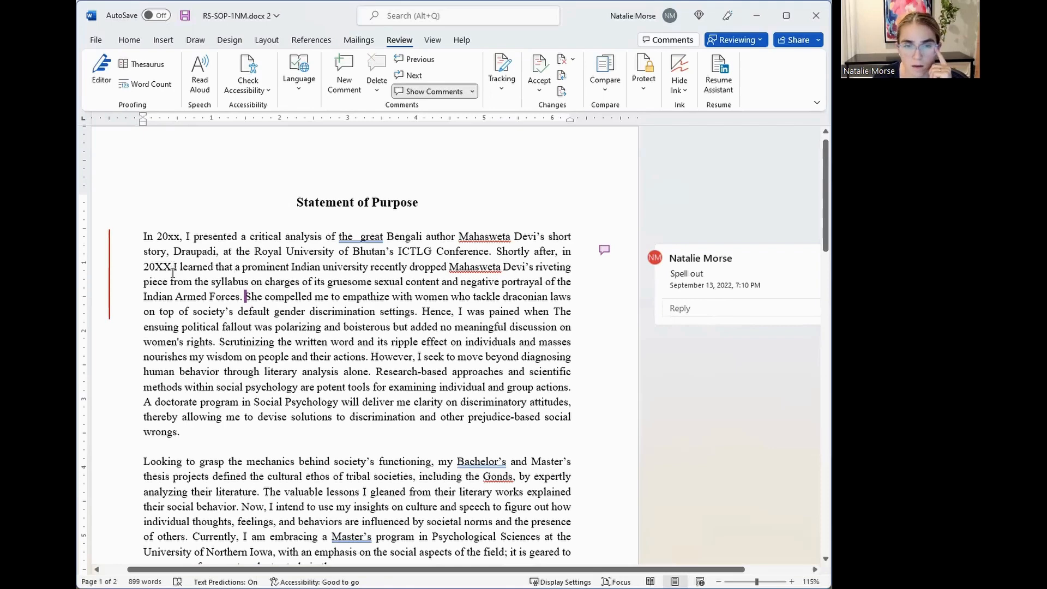
{"action": "double_click", "coordinate": [158, 267]}
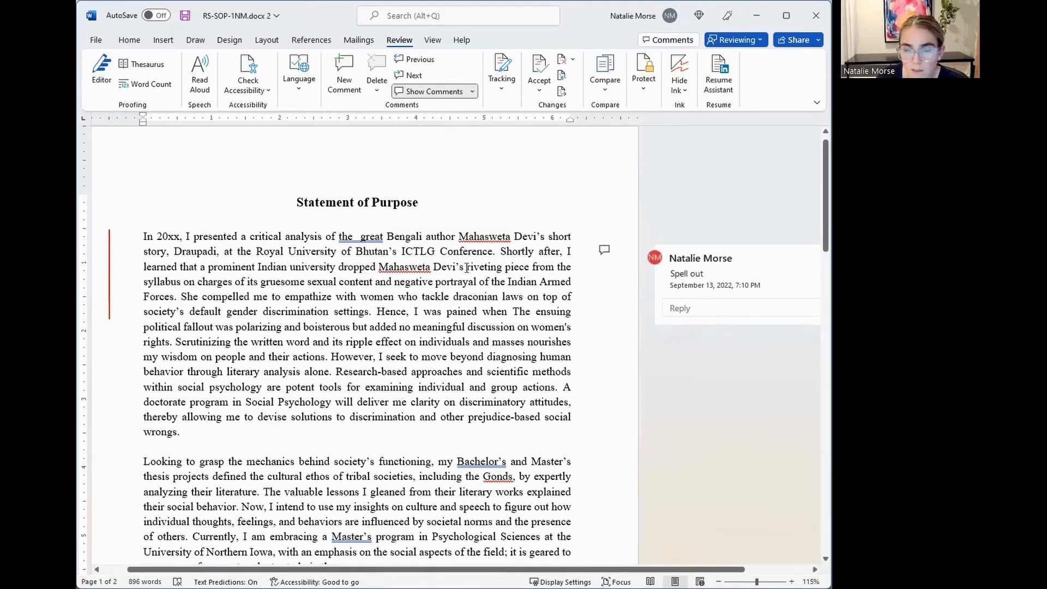
{"action": "double_click", "coordinate": [405, 267]}
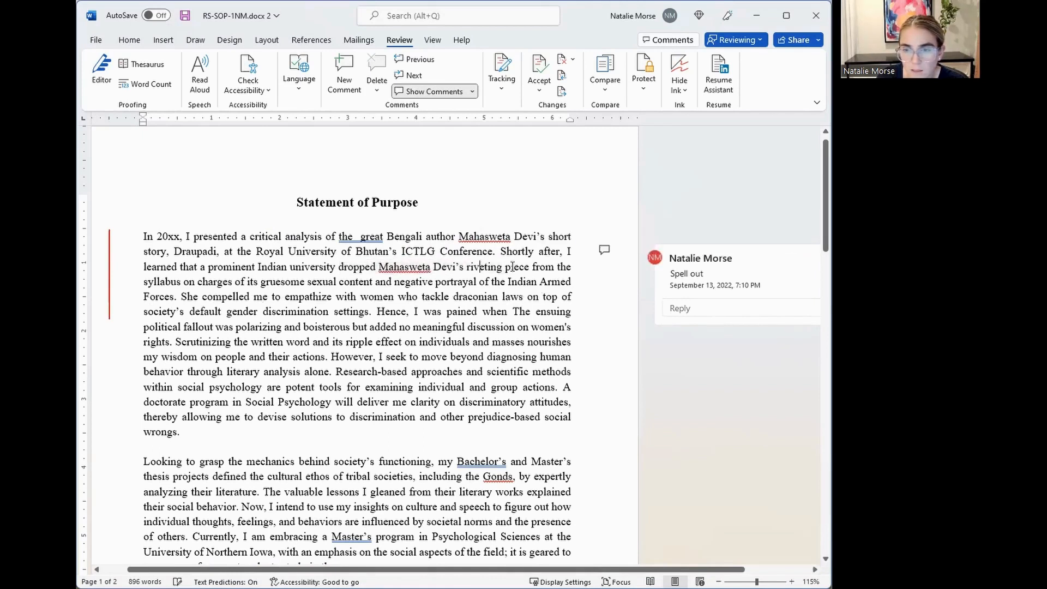
{"action": "double_click", "coordinate": [404, 267]}
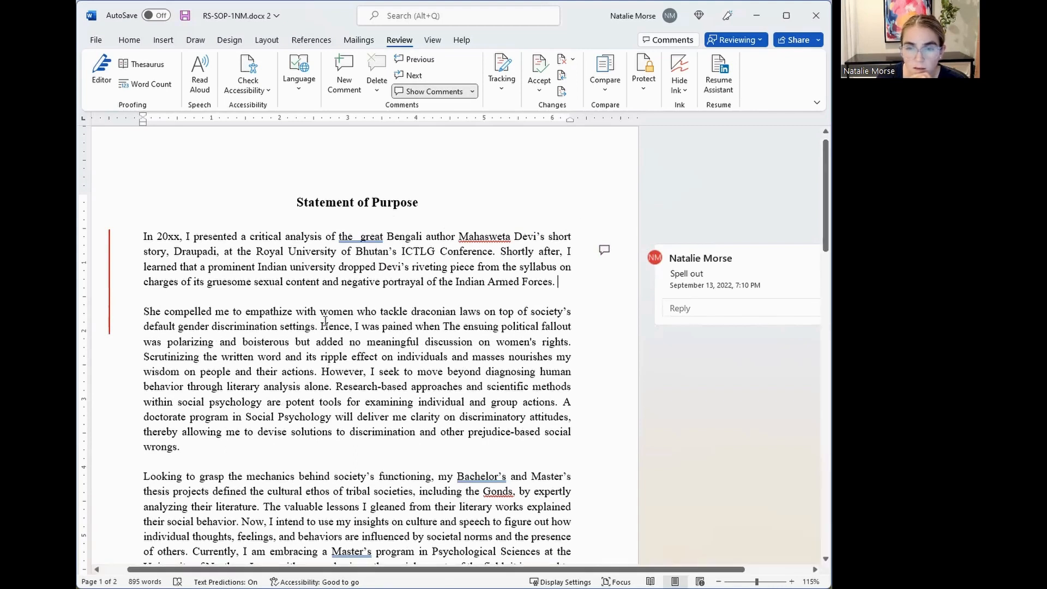
Move the empathy sentence, type 'It was then that I realized…move beyond literary theory', select wordy sentences.
{"action": "left_click_drag", "start_coordinate": [321, 326], "coordinate": [443, 327]}
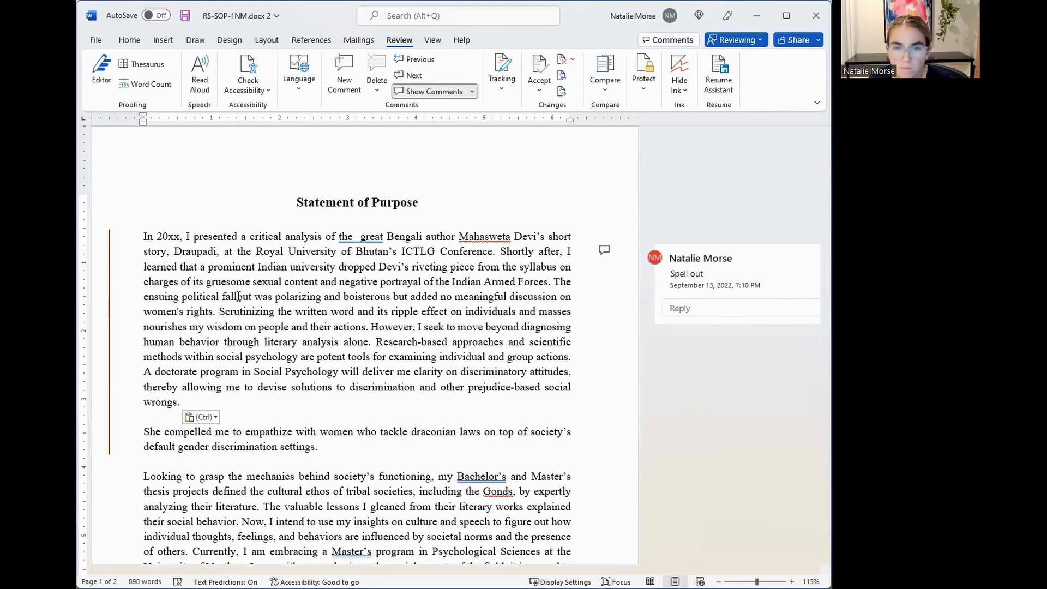
{"action": "left_click", "coordinate": [547, 281]}
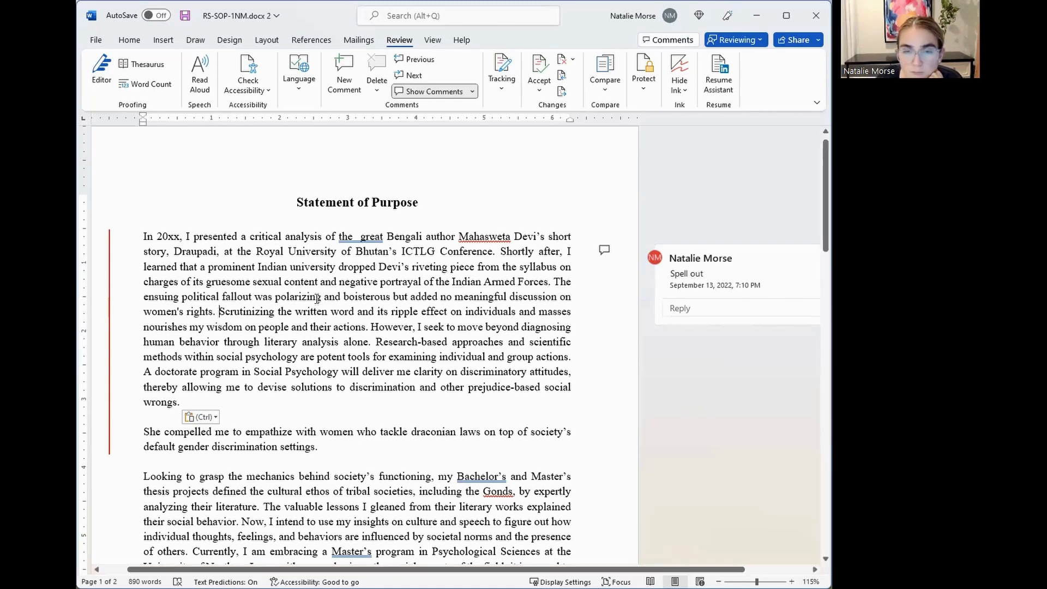
{"action": "type", "text": "It was the"}
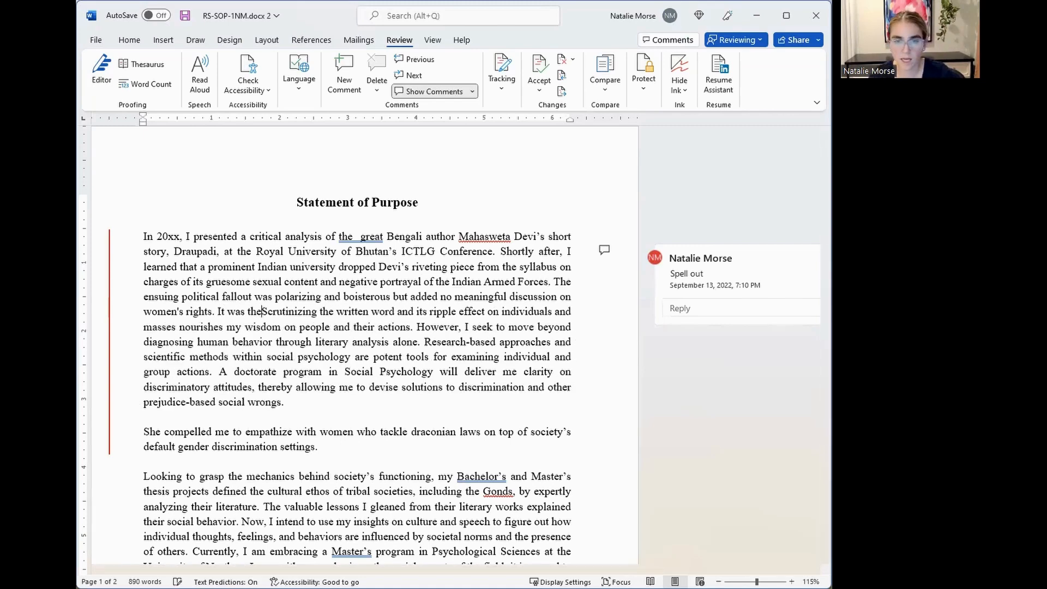
{"action": "type", "text": "then that I realized I wished to"}
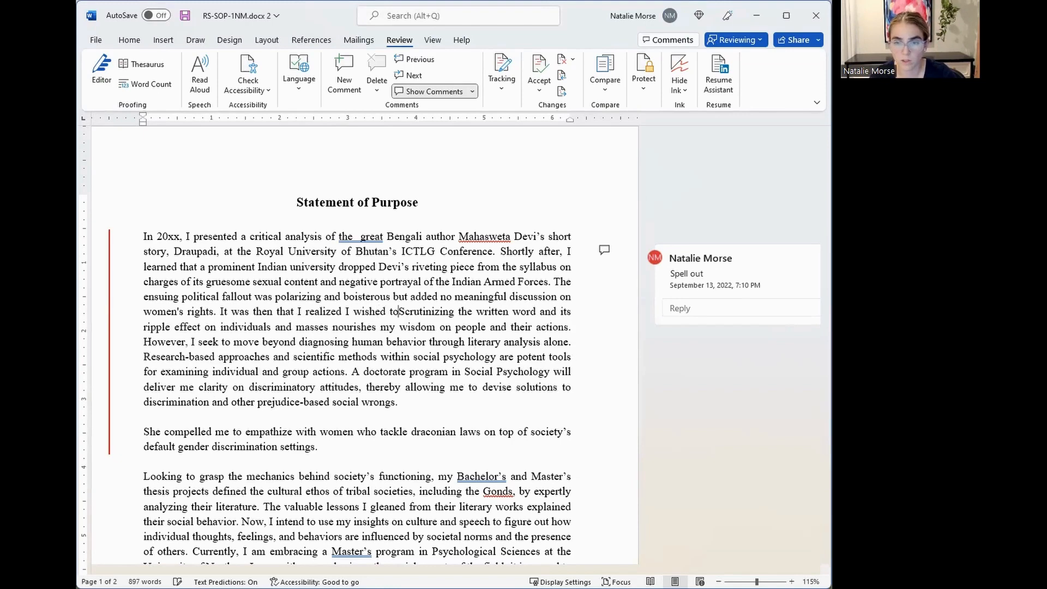
{"action": "type", "text": "move beyond"}
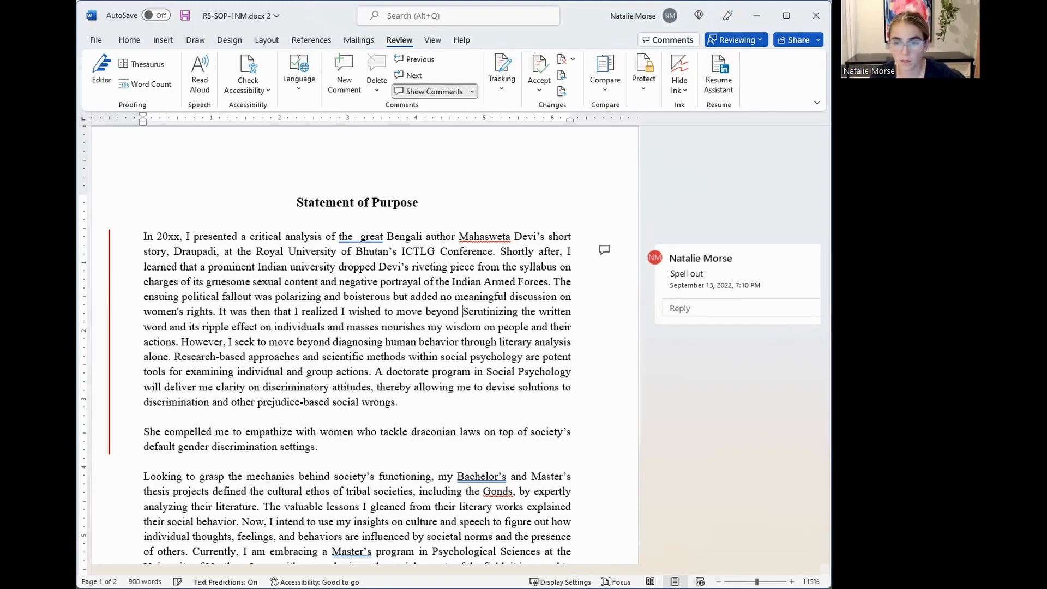
{"action": "type", "text": "literary"}
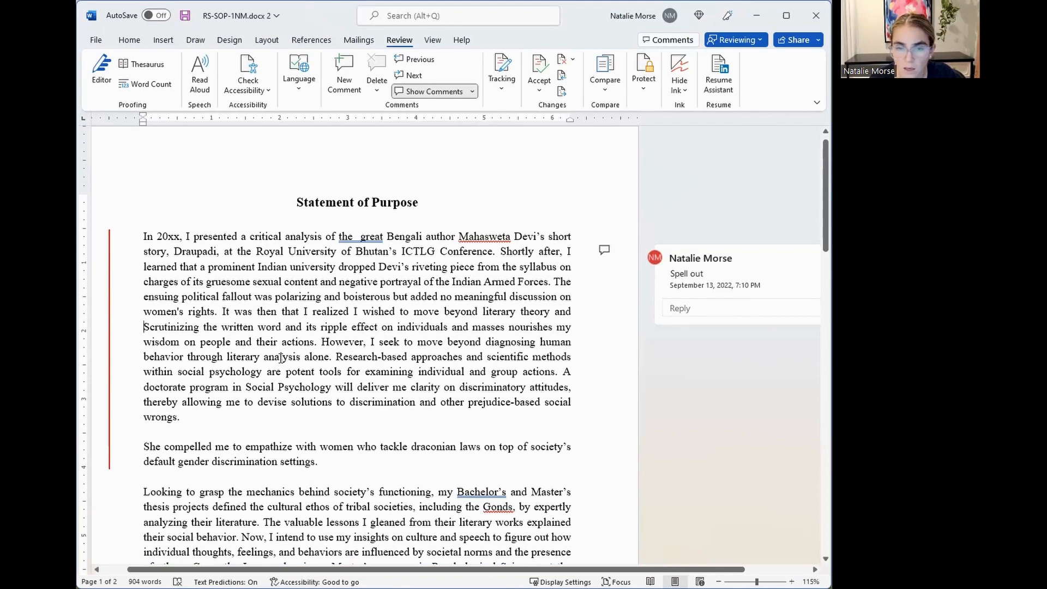
{"action": "left_click_drag", "start_coordinate": [356, 311], "coordinate": [331, 356]}
{"action": "type", "text": " tackle"}
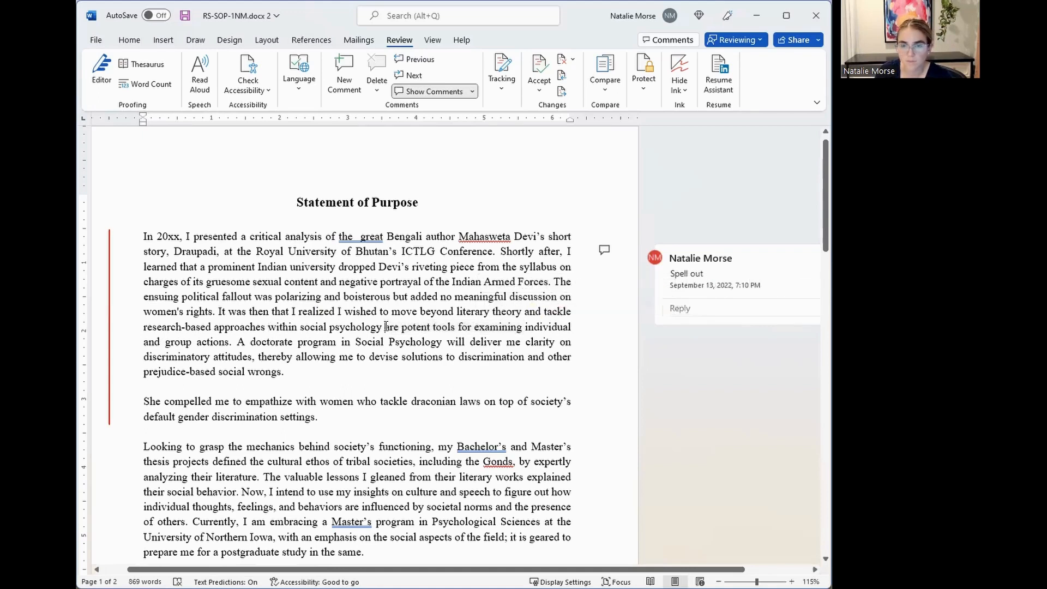
Add the ending clause on improving our understanding and improving solutions to prejudice-based wrongs.
{"action": "key", "text": "enter"}
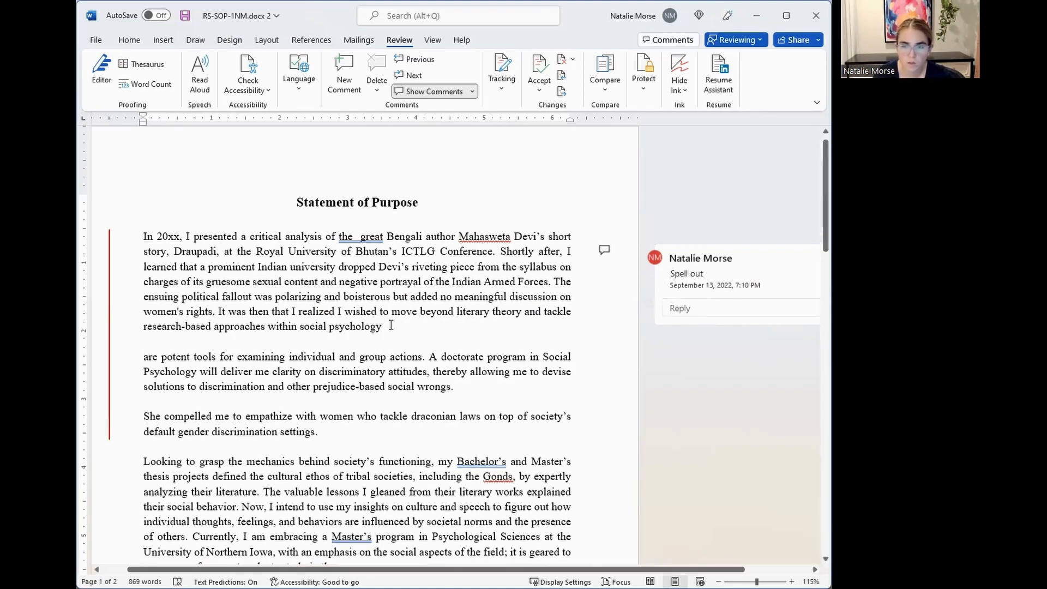
{"action": "type", "text": "to"}
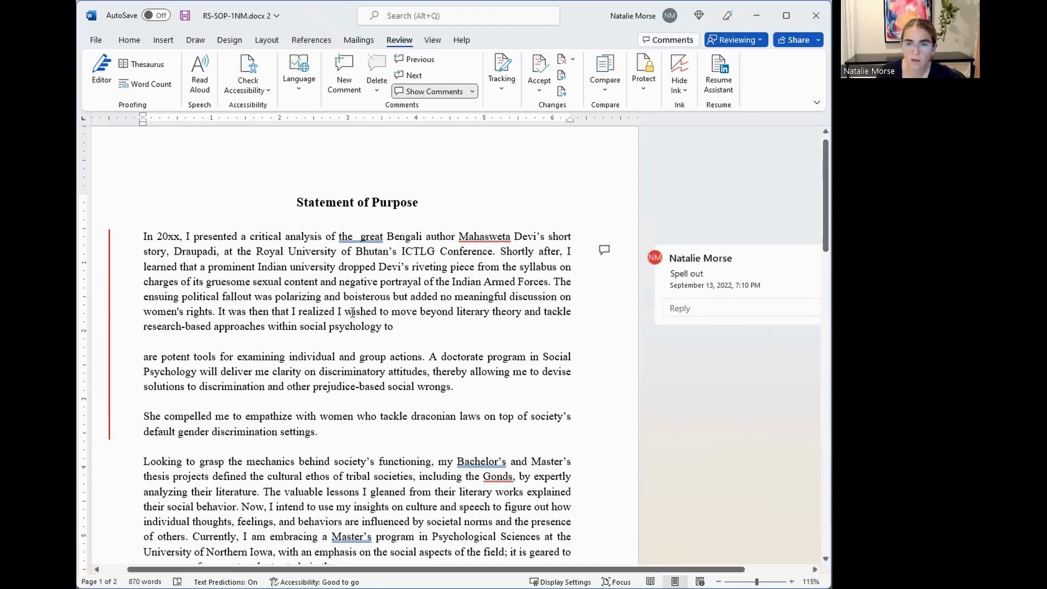
{"action": "type", "text": "e"}
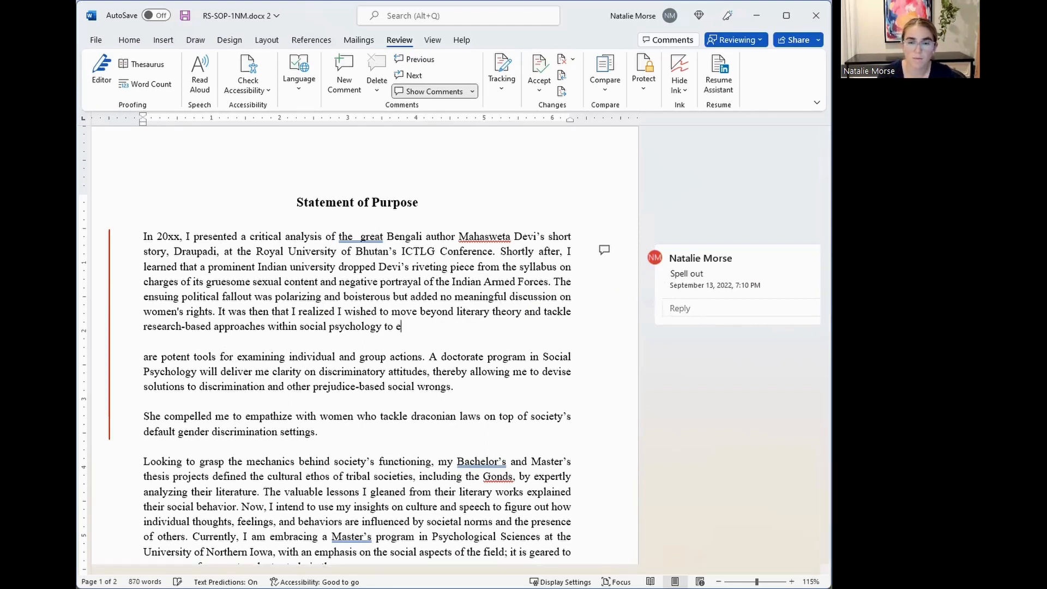
{"action": "type", "text": "xamine"}
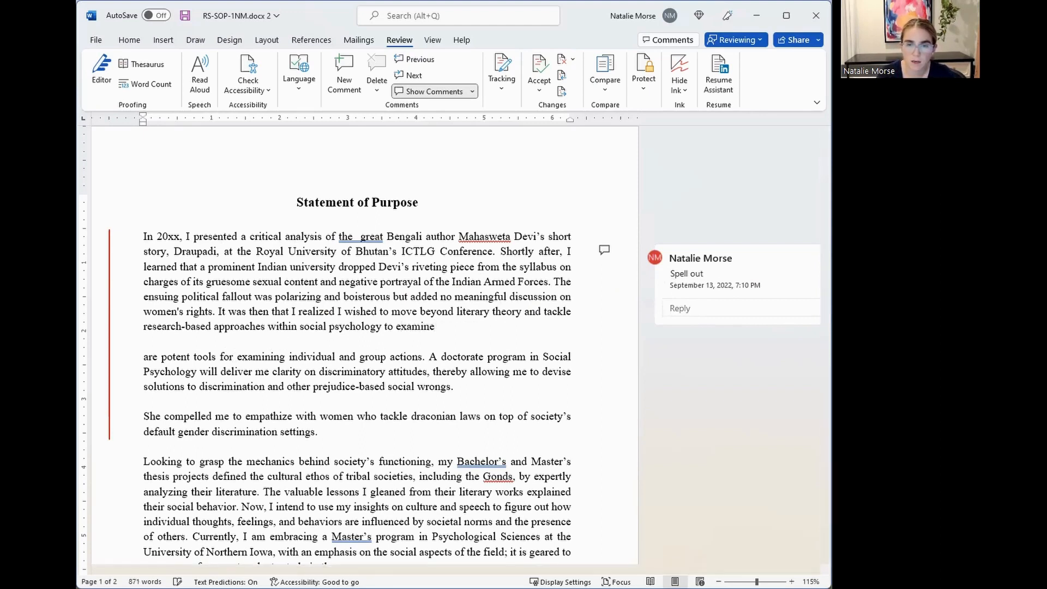
{"action": "type", "text": "e"}
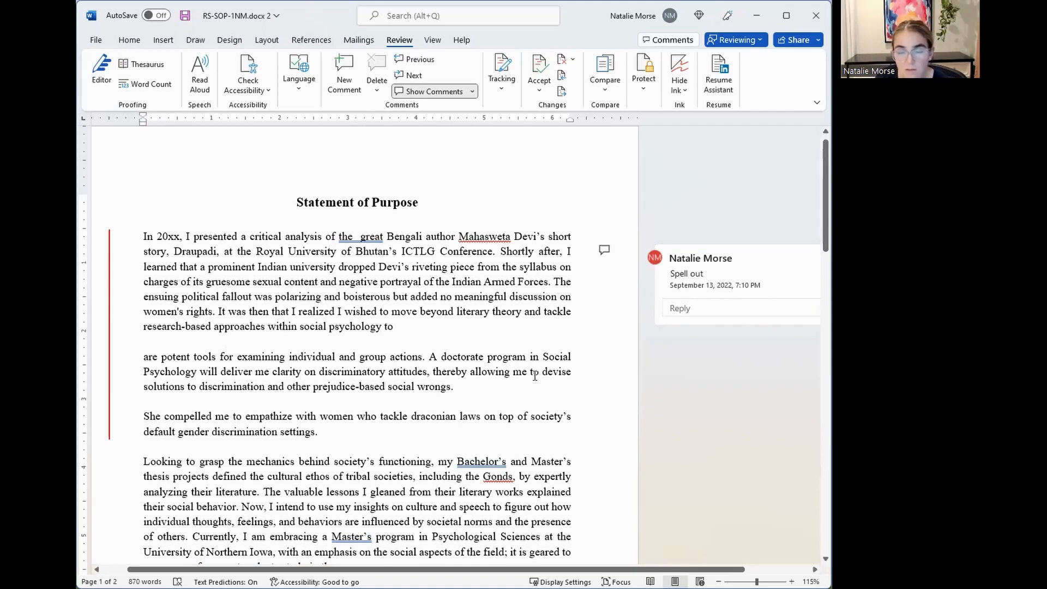
{"action": "type", "text": "improv"}
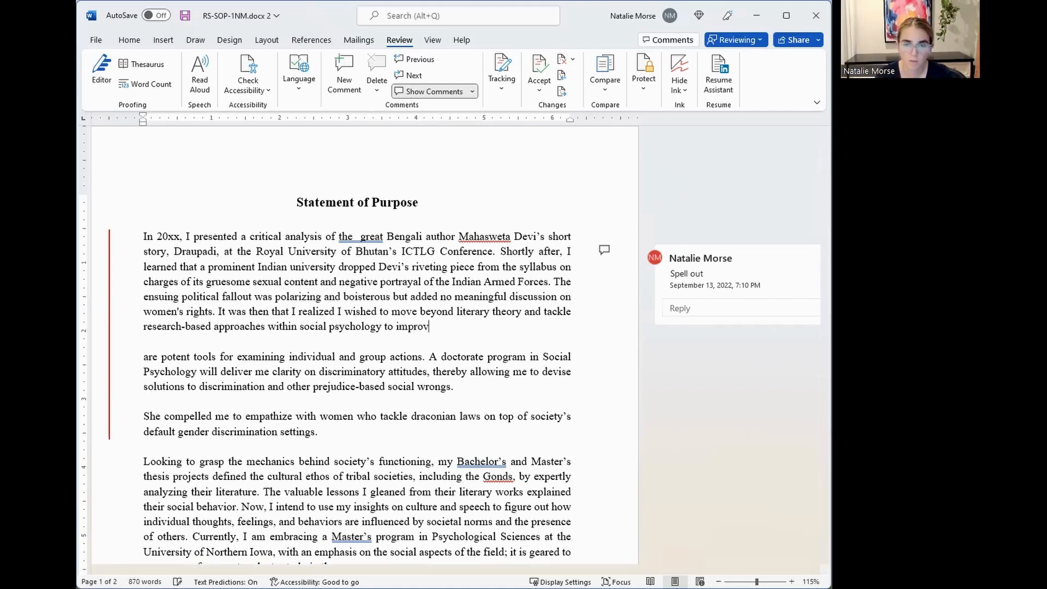
{"action": "type", "text": "e our understanding of group"}
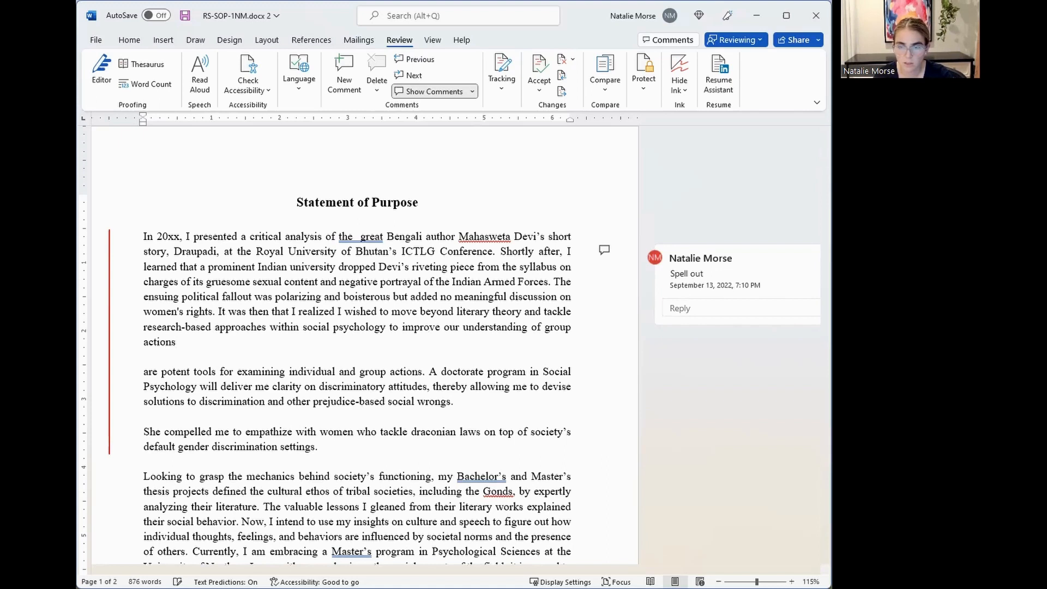
{"action": "type", "text": "and"}
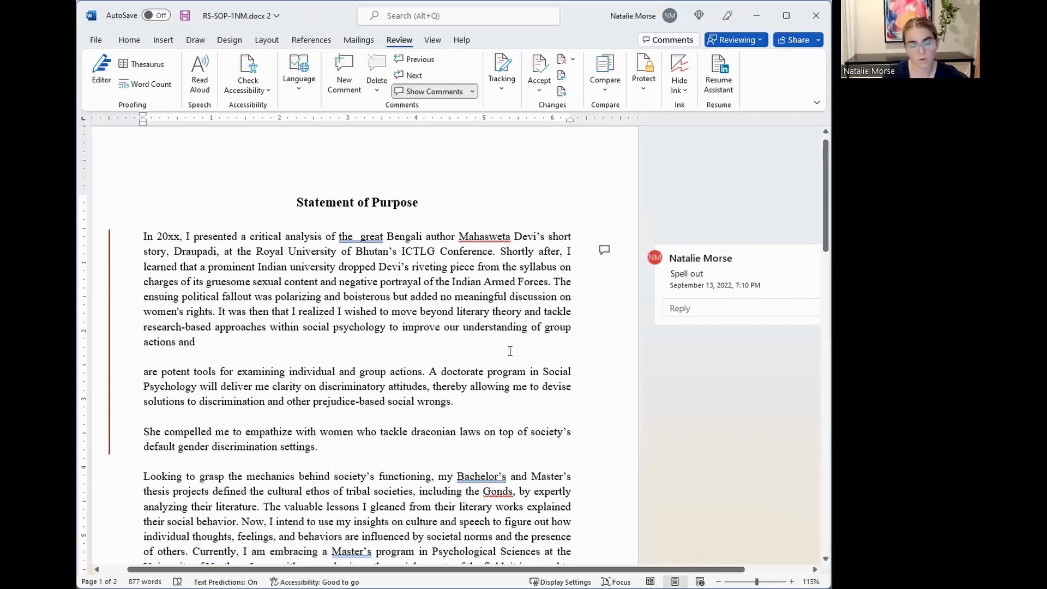
{"action": "type", "text": "improve solutio"}
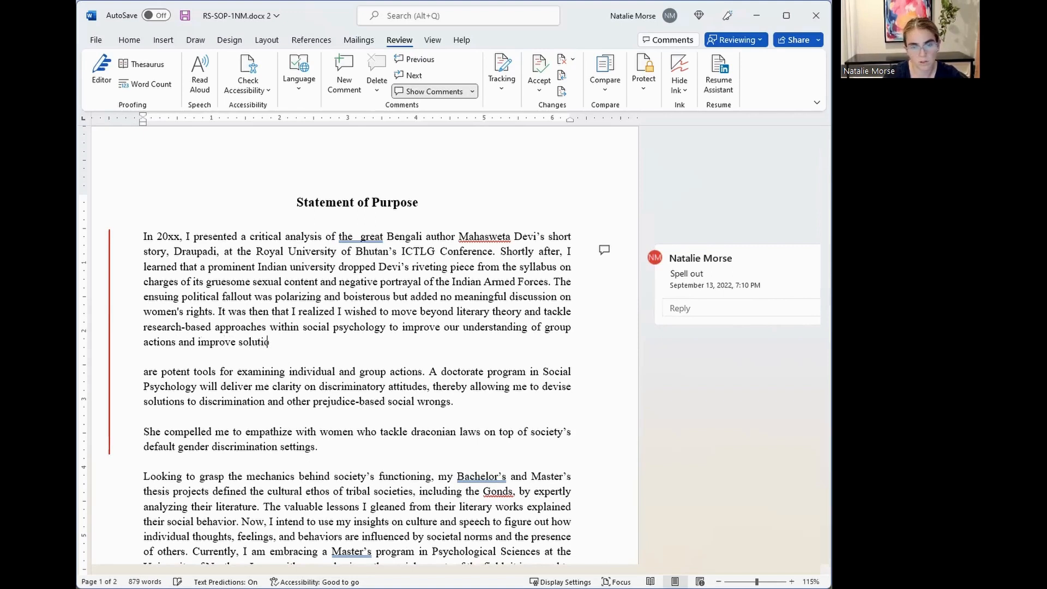
{"action": "type", "text": "ns to prejudice-based social wrongs."}
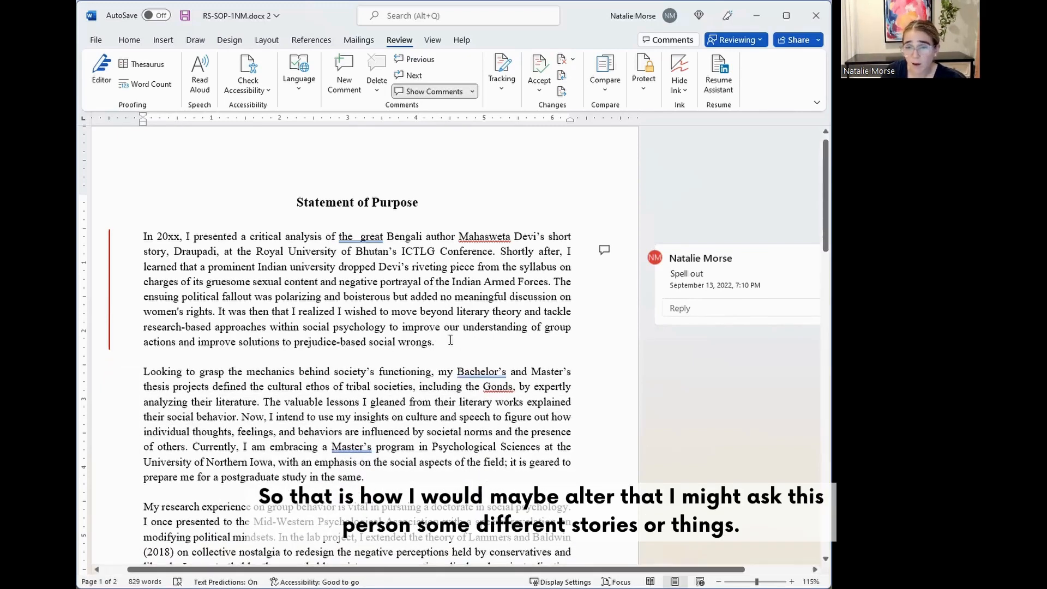
Delete the double space before 'great' and review the rewritten opening paragraph.
{"action": "left_click_drag", "start_coordinate": [142, 236], "coordinate": [433, 342]}
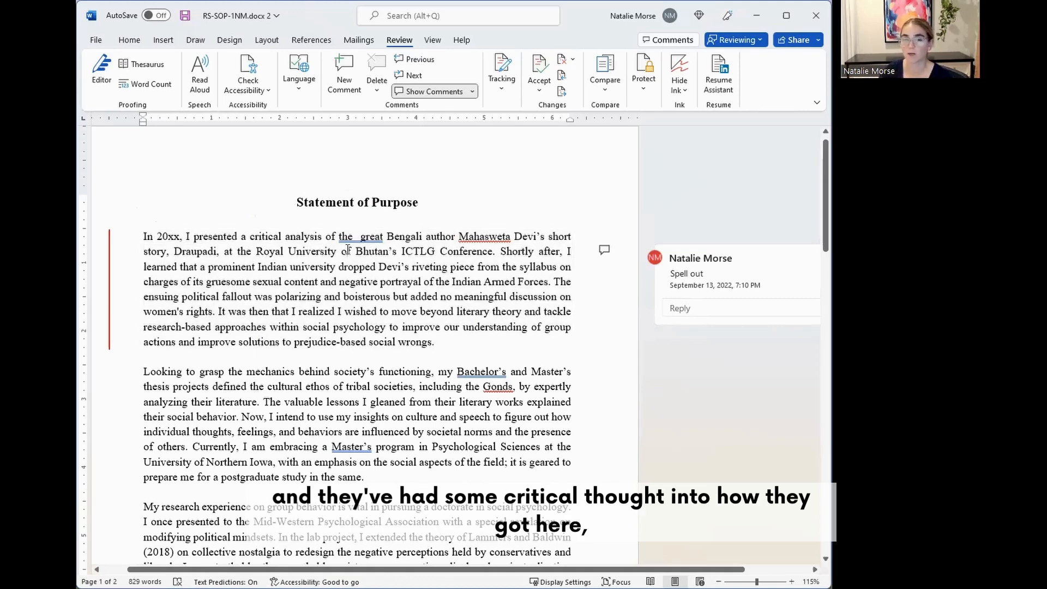
{"action": "double_click", "coordinate": [368, 236]}
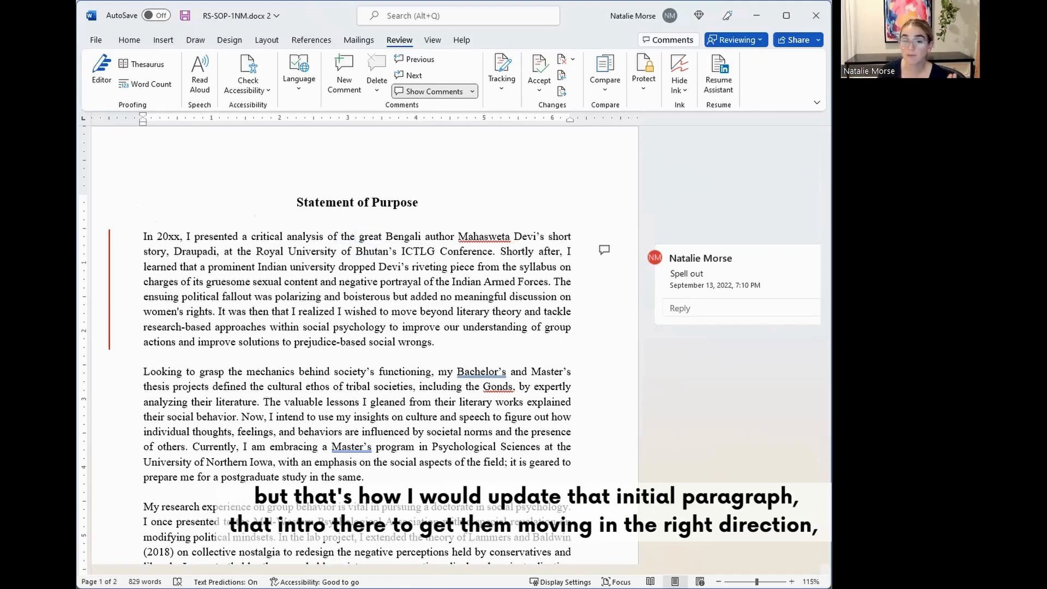
{"action": "left_click_drag", "start_coordinate": [194, 267], "coordinate": [433, 341]}
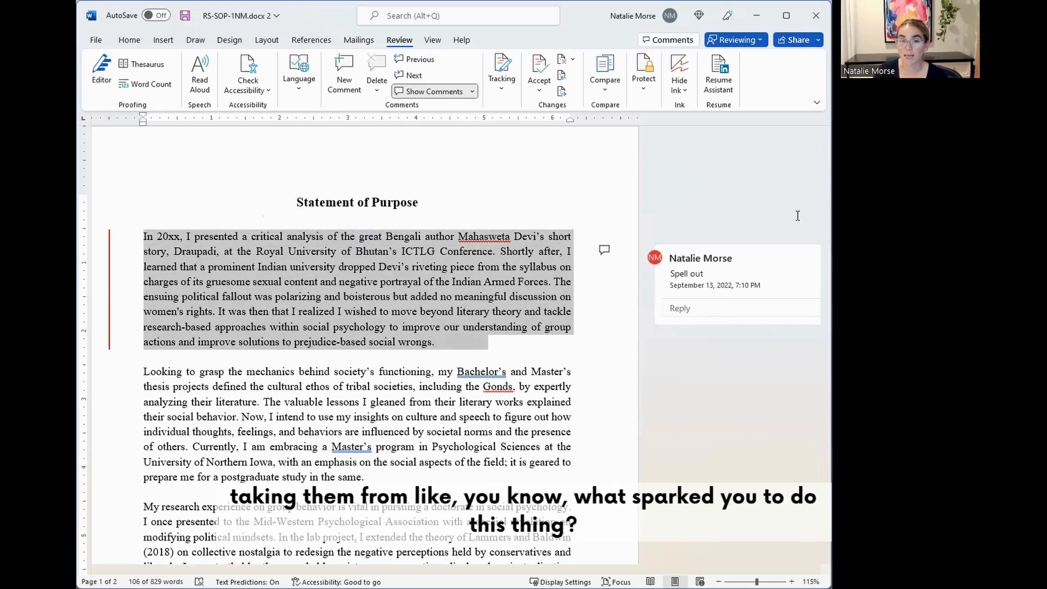
{"action": "left_click", "coordinate": [320, 267]}
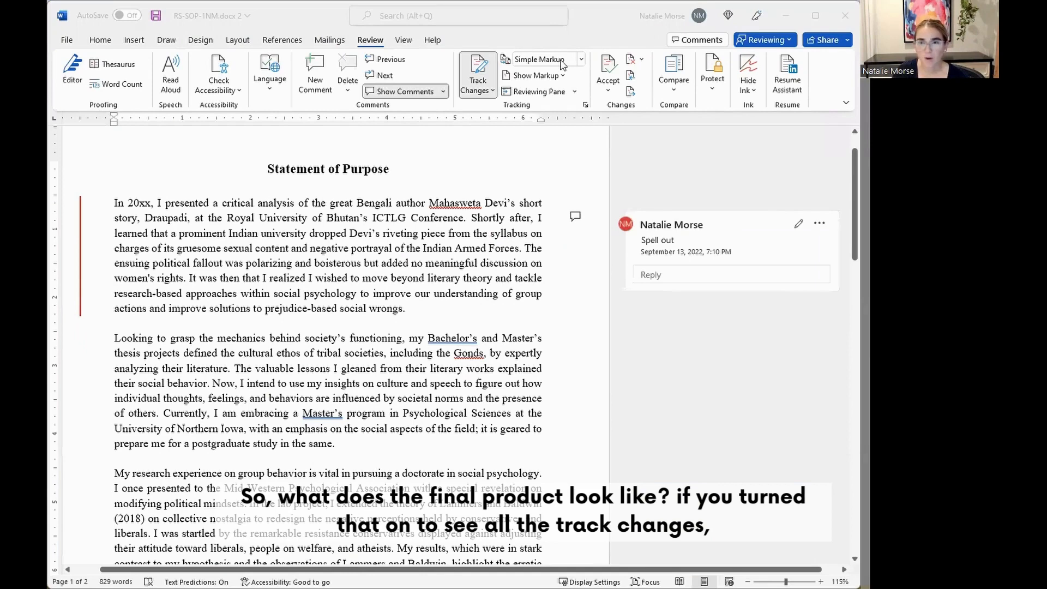
{"action": "mouse_move", "coordinate": [540, 60]}
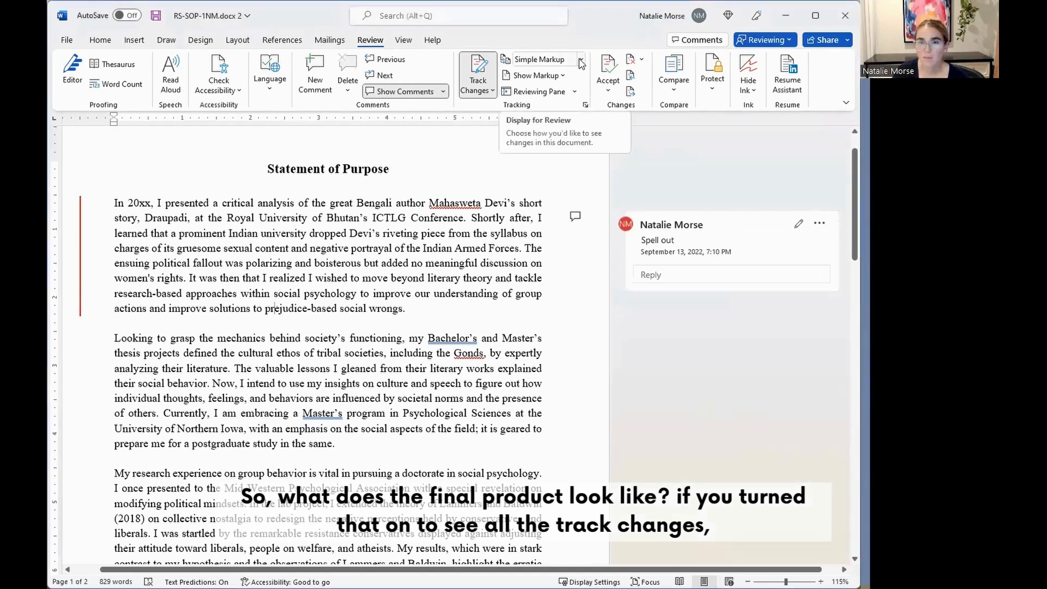
Switch the Review display to All Markup.
{"action": "left_click", "coordinate": [541, 59]}
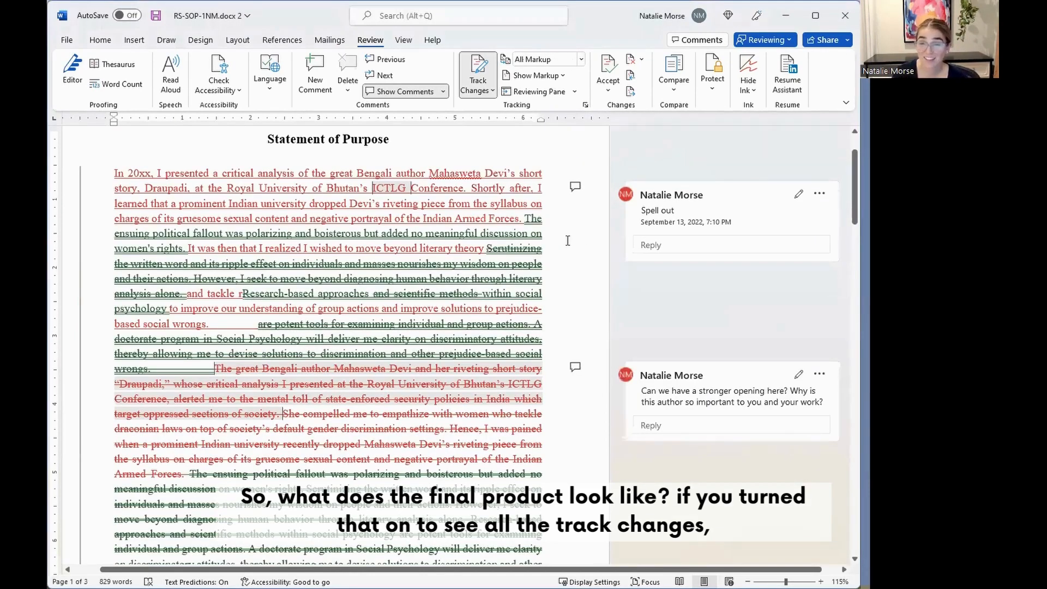